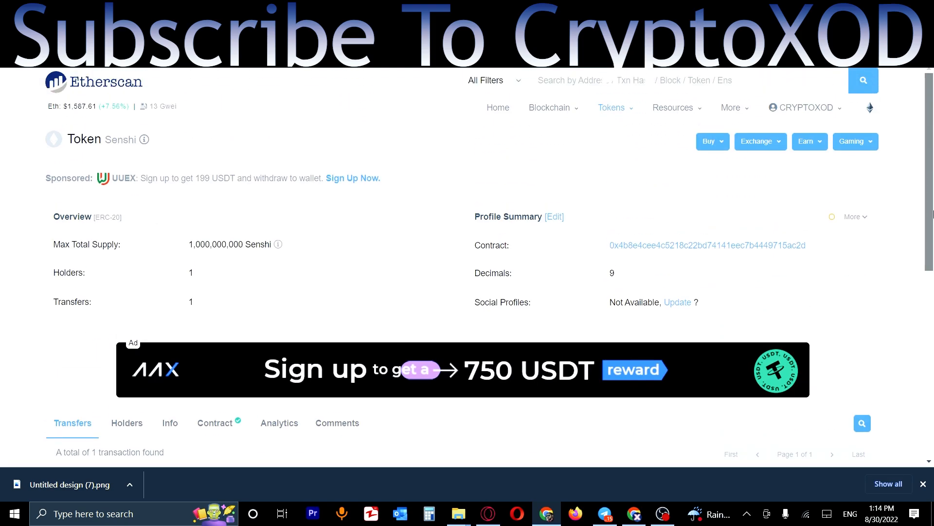
pyautogui.moveTo(407, 163)
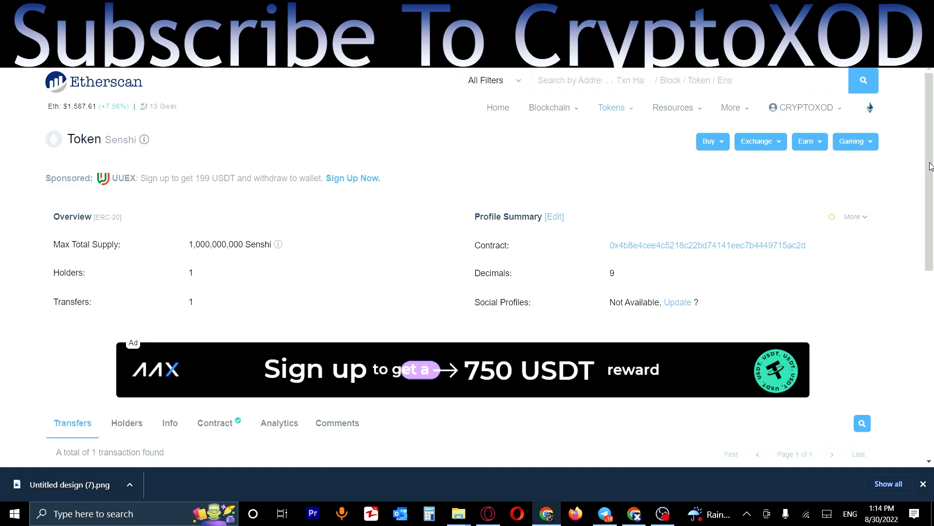
# - Browse the CaesarsCalls Crypto Lounge profile bio and follow its Telegram channel link
pyautogui.scroll(-3)
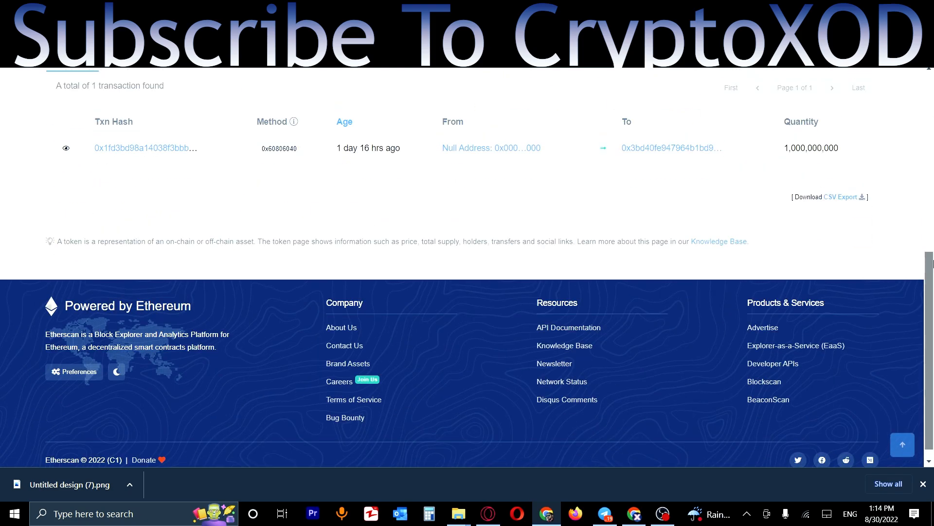
pyautogui.scroll(3)
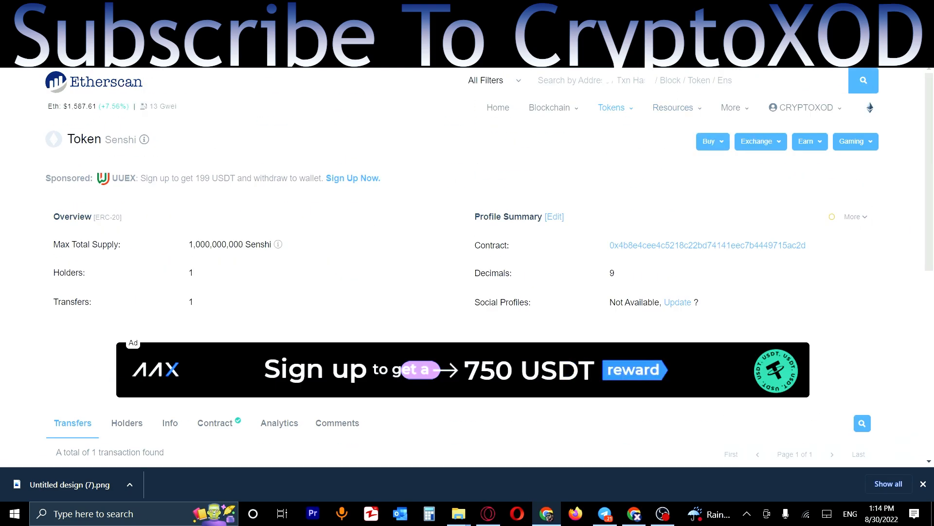
pyautogui.moveTo(402, 136)
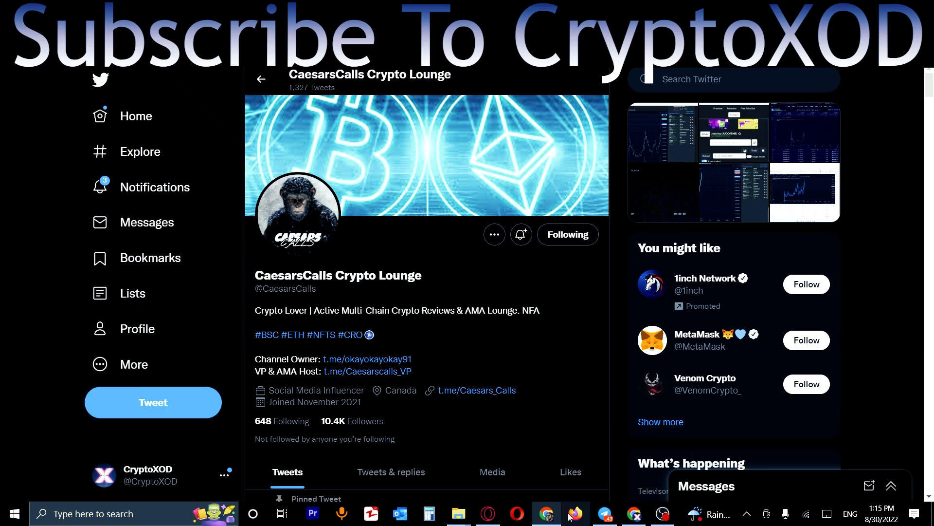
pyautogui.click(603, 513)
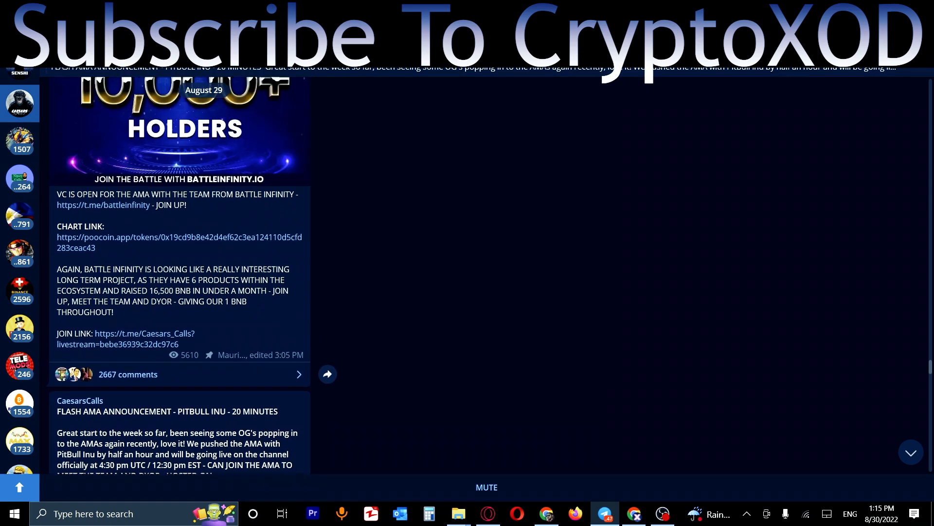
# - Scroll the CaesarsCalls channel to the Battle Infinity and PitBull Inu AMA posts
pyautogui.scroll(-3)
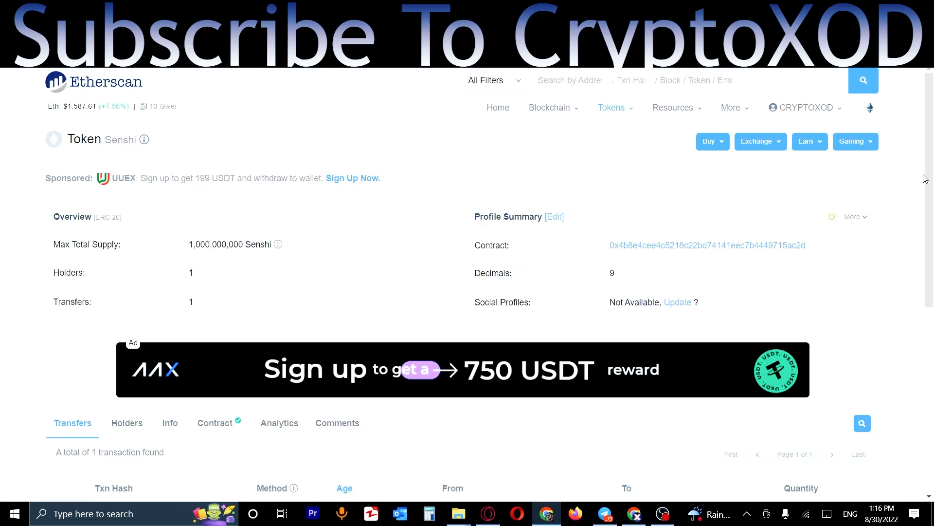
# - Scroll the Senshi token page to its single 1,000,000,000-token transfer from the null address
pyautogui.scroll(-3)
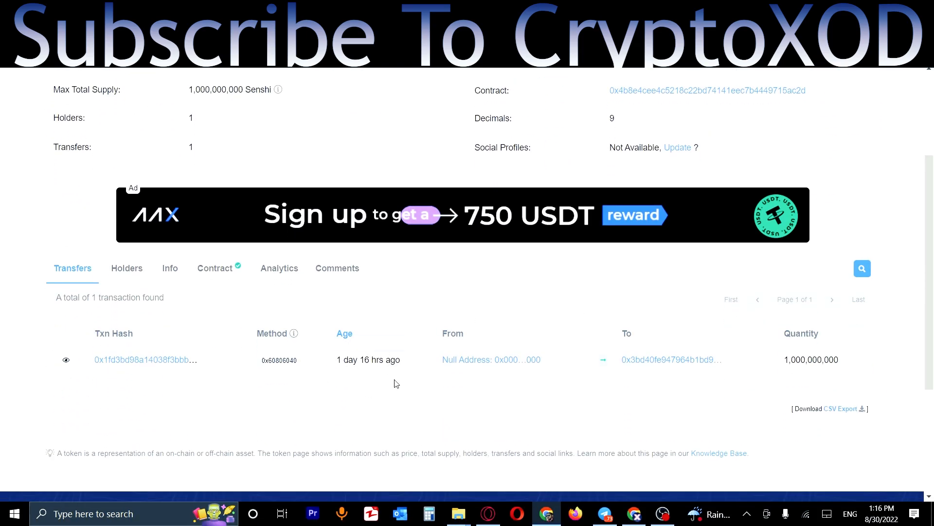
pyautogui.scroll(3)
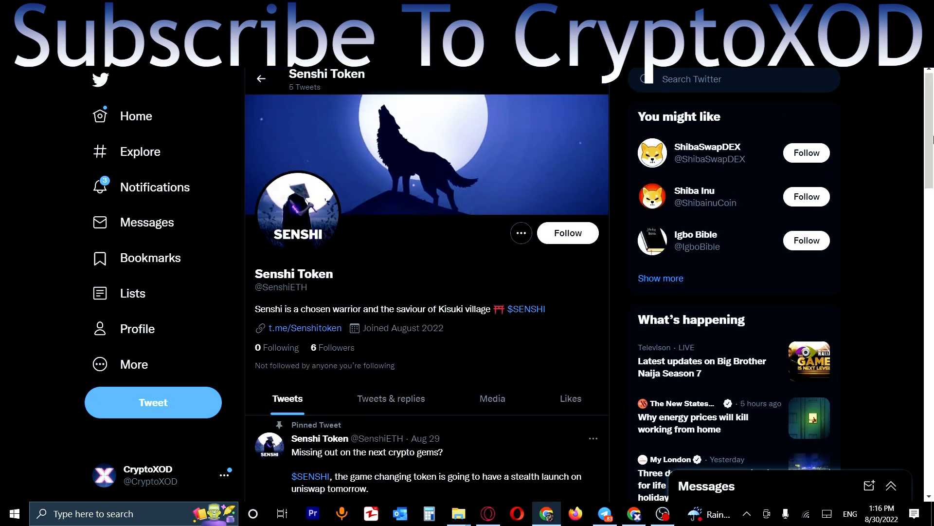
# - Scroll the Senshi Token feed past the pinned Uniswap stealth-launch tweet to the second launch tweet
pyautogui.scroll(-3)
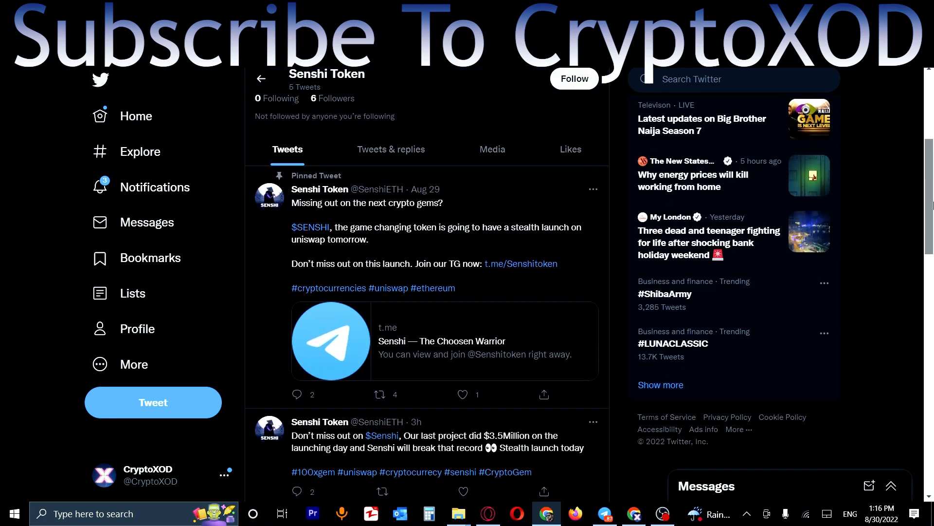
pyautogui.scroll(-3)
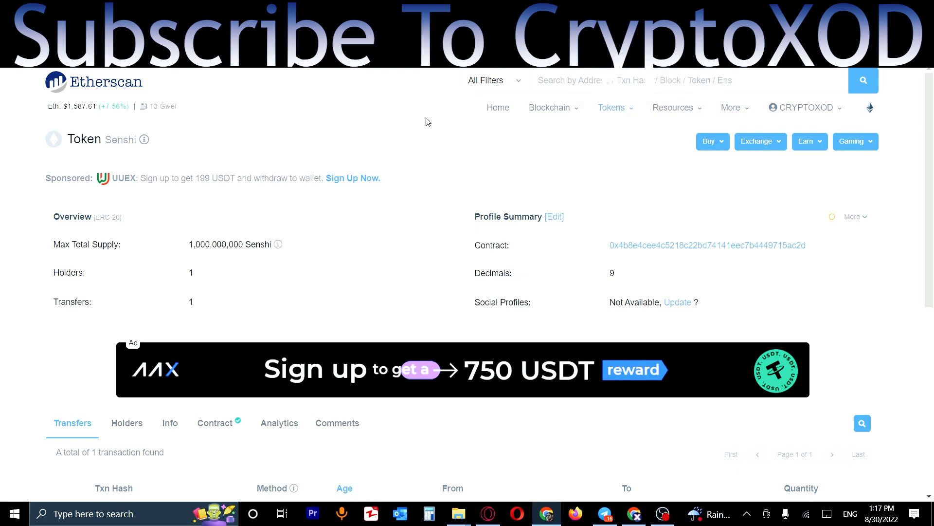
pyautogui.moveTo(568, 127)
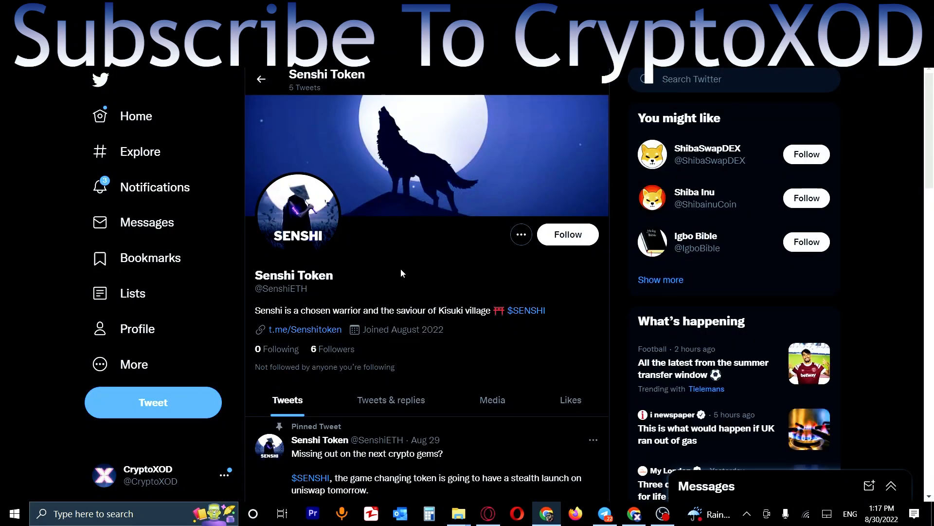
# - Scroll the Senshi Token profile past its t.me/Senshitoken link and pinned launch tweet
pyautogui.scroll(-3)
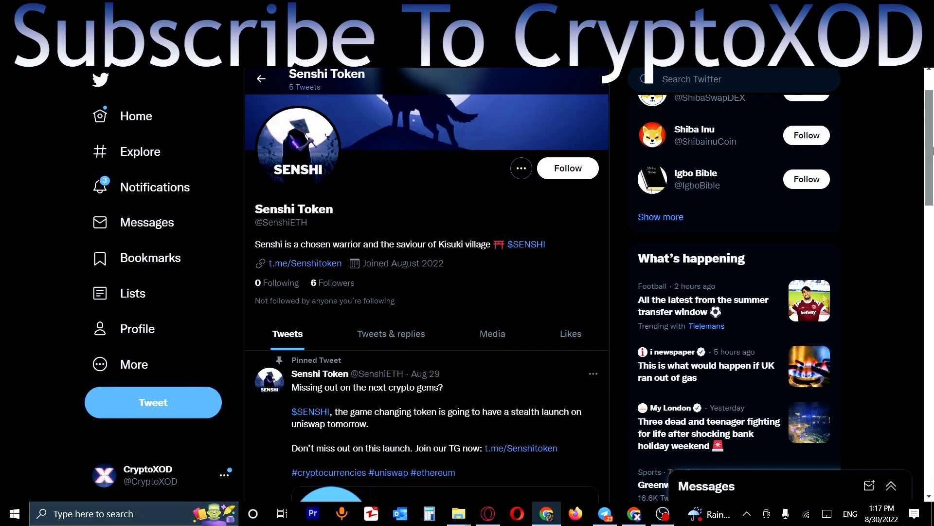
pyautogui.scroll(-3)
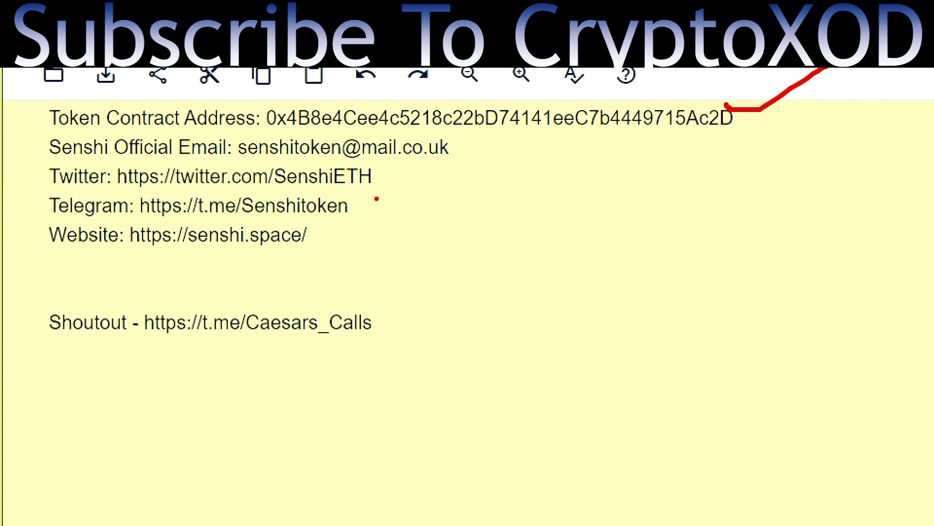
pyautogui.moveTo(488, 149)
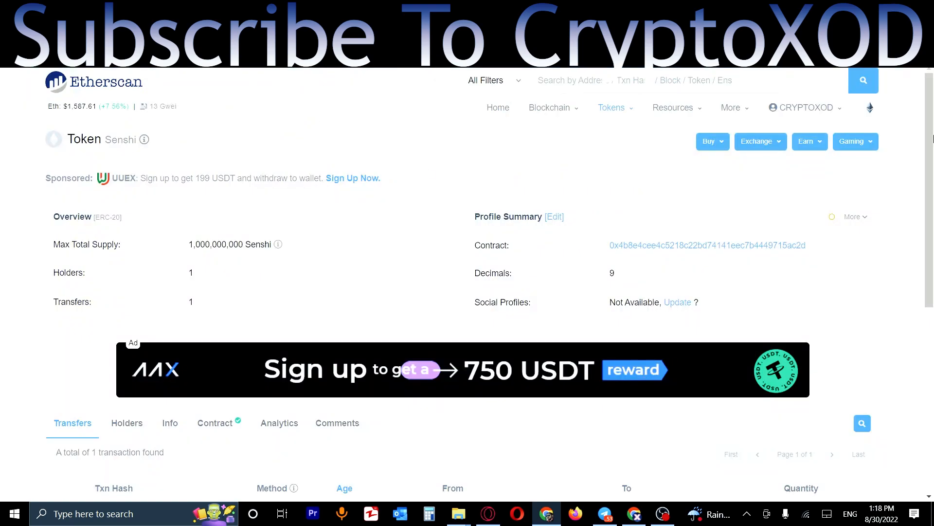
# - View the Senshi contract's verified source code marked Exact Match
pyautogui.click(214, 422)
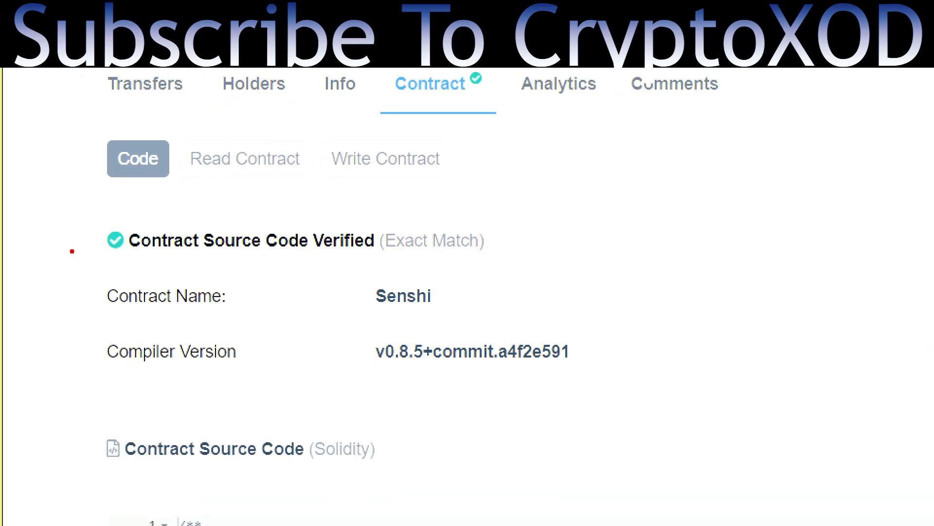
pyautogui.scroll(-3)
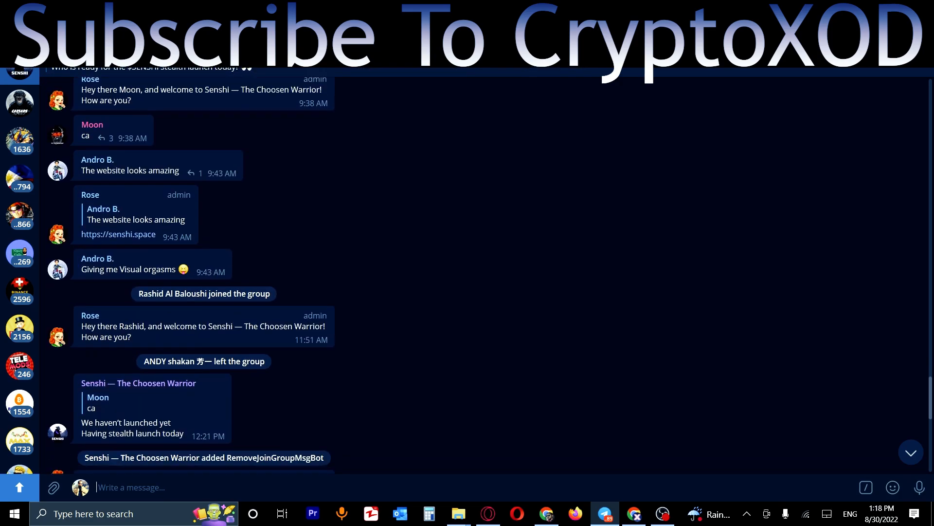
# - Scroll the Senshi group chat through stealth-launch announcements, pinned messages and the 100K P2E game plan
pyautogui.scroll(-3)
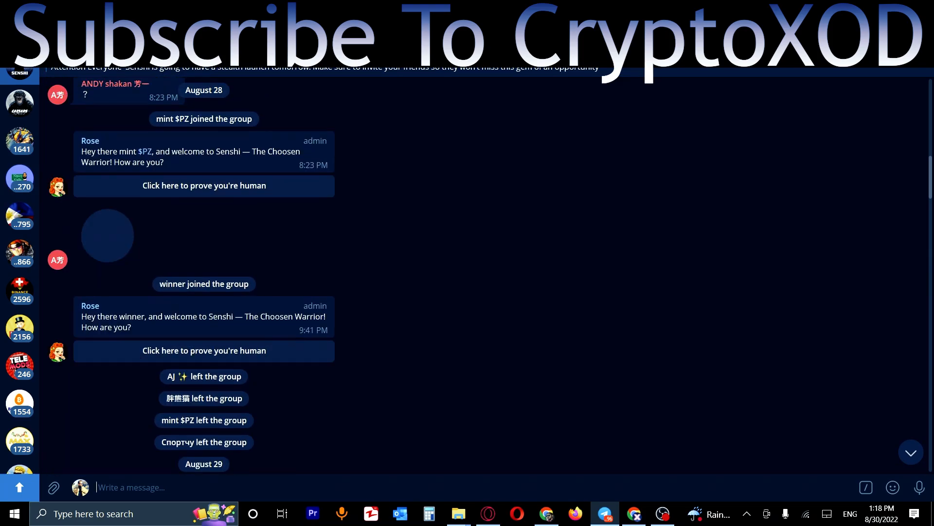
pyautogui.scroll(-3)
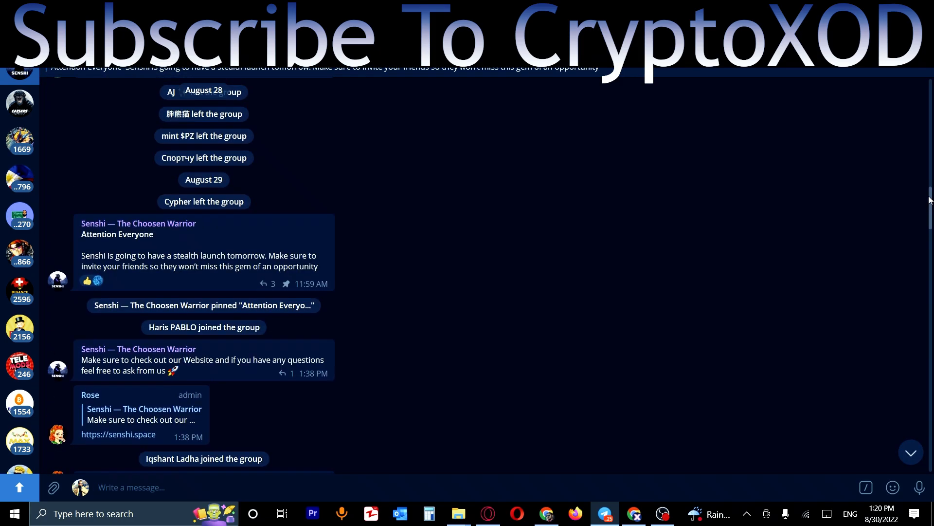
pyautogui.scroll(-3)
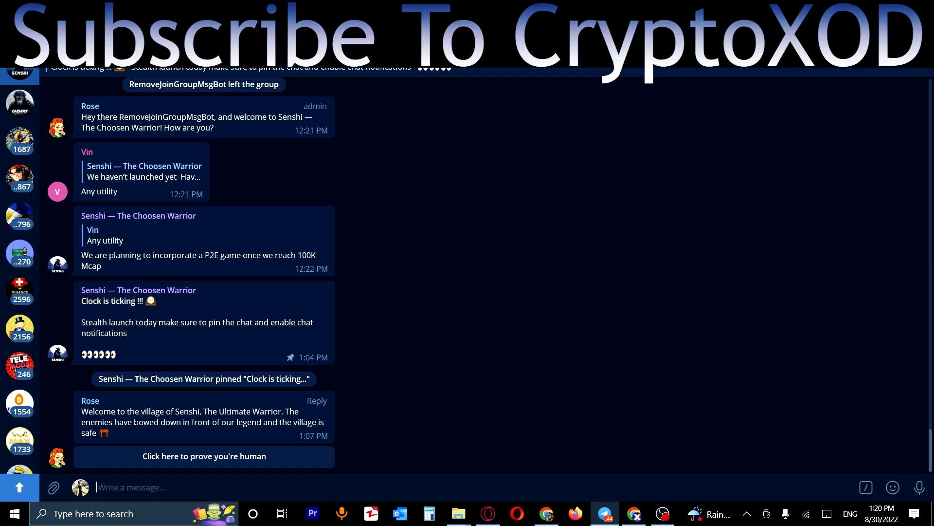
pyautogui.scroll(-3)
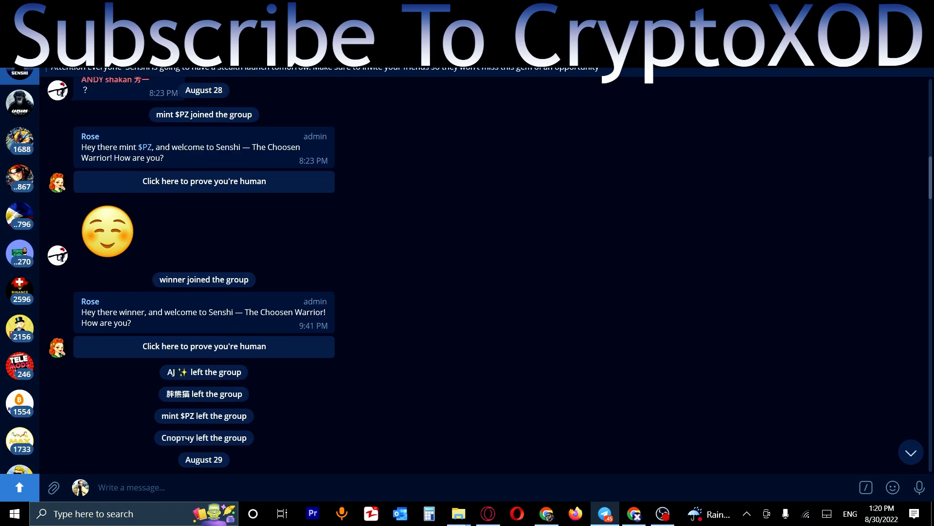